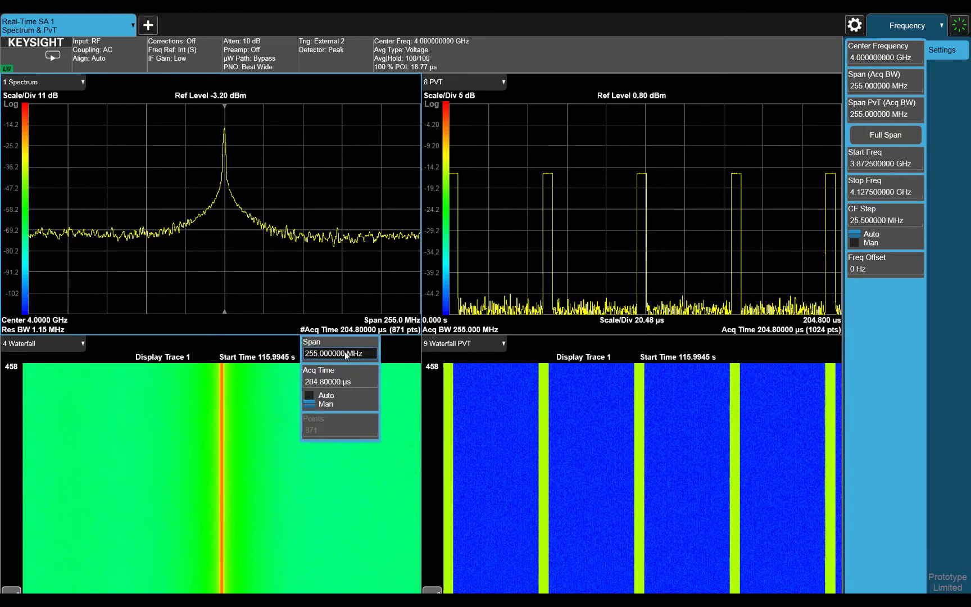
- Set the frequency span to 10 MHz so all four traces refill at the narrower span
click(339, 353)
text(10)
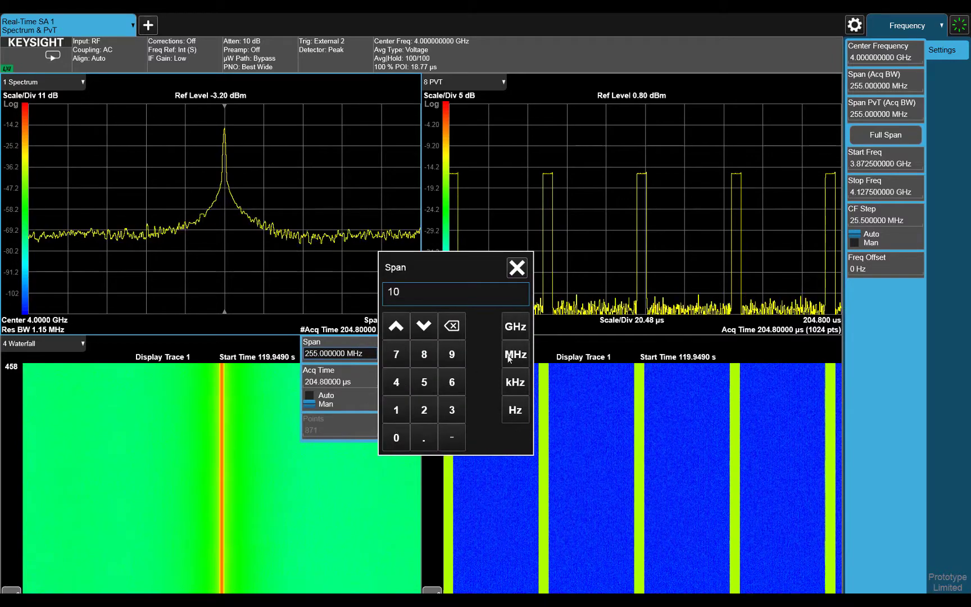
click(514, 354)
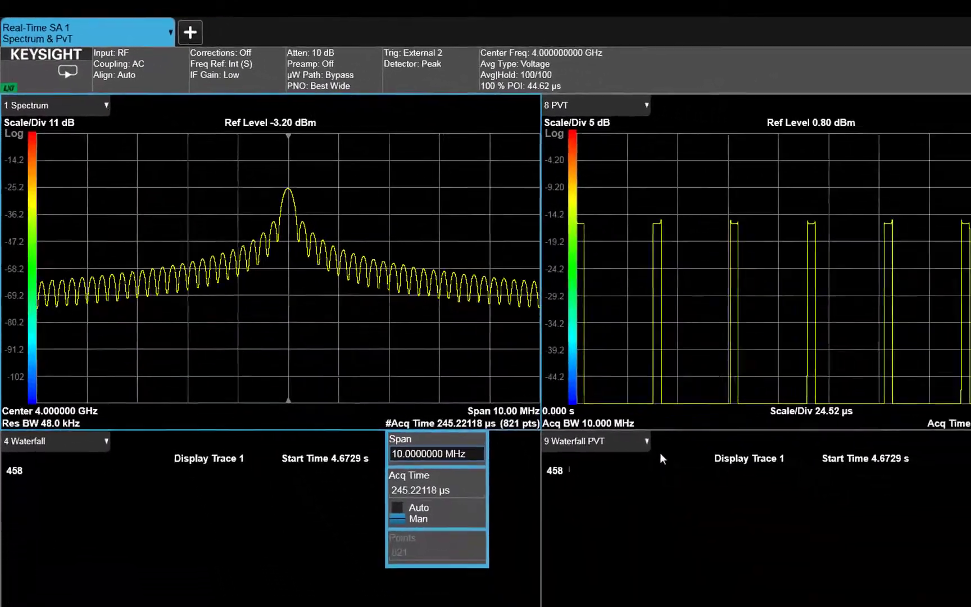
click(880, 36)
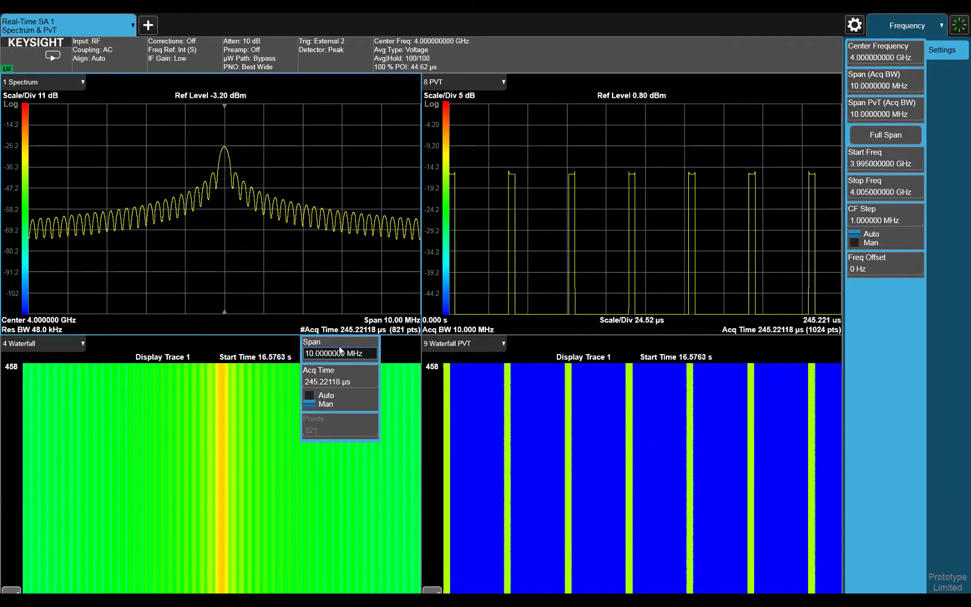
- Set the span to 1 MHz, revealing a dense pulse train and spectral line comb
click(338, 353)
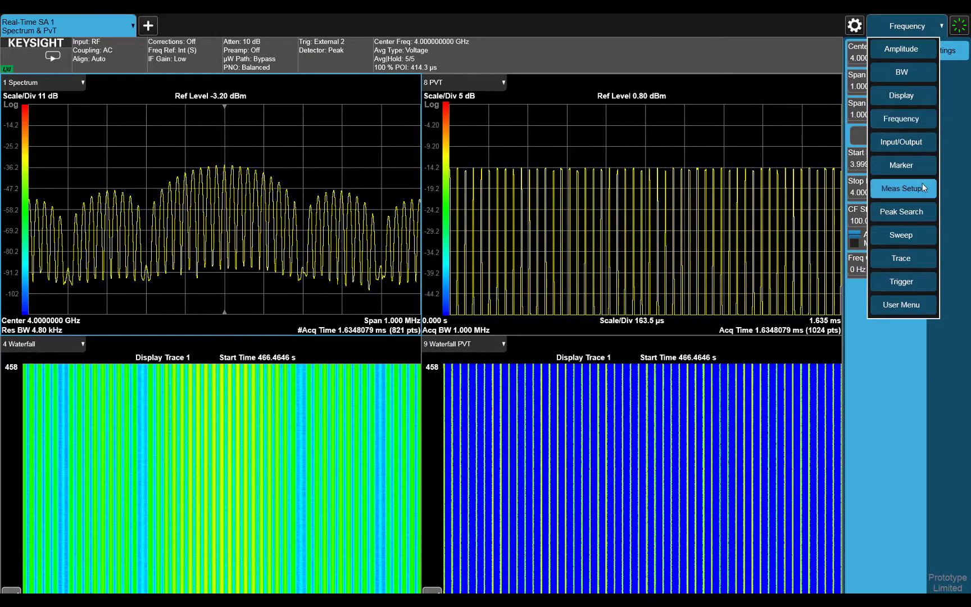
- Set the PvT window's acquisition bandwidth to 255 MHz in Meas Setup
click(901, 189)
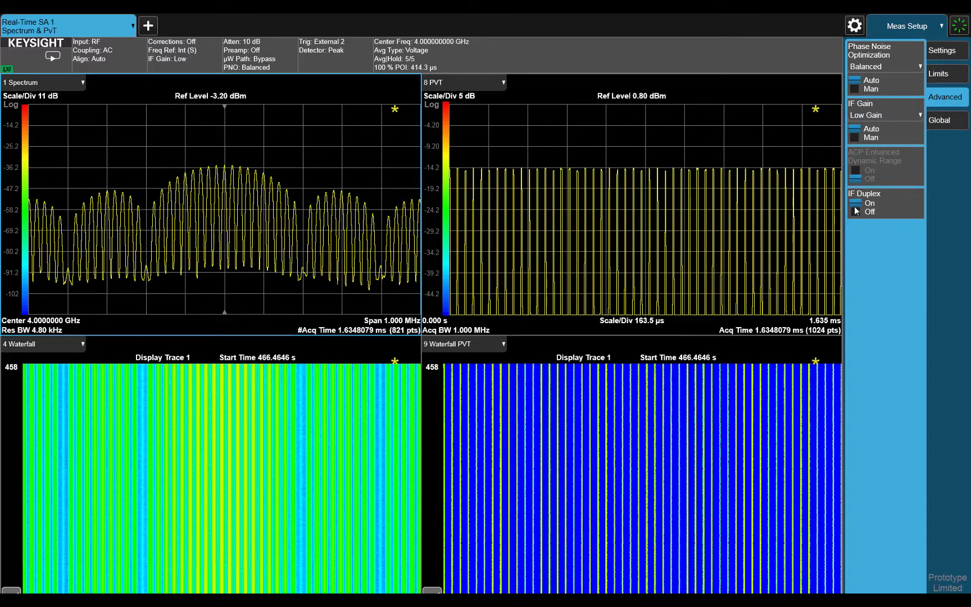
mouse_move(497, 293)
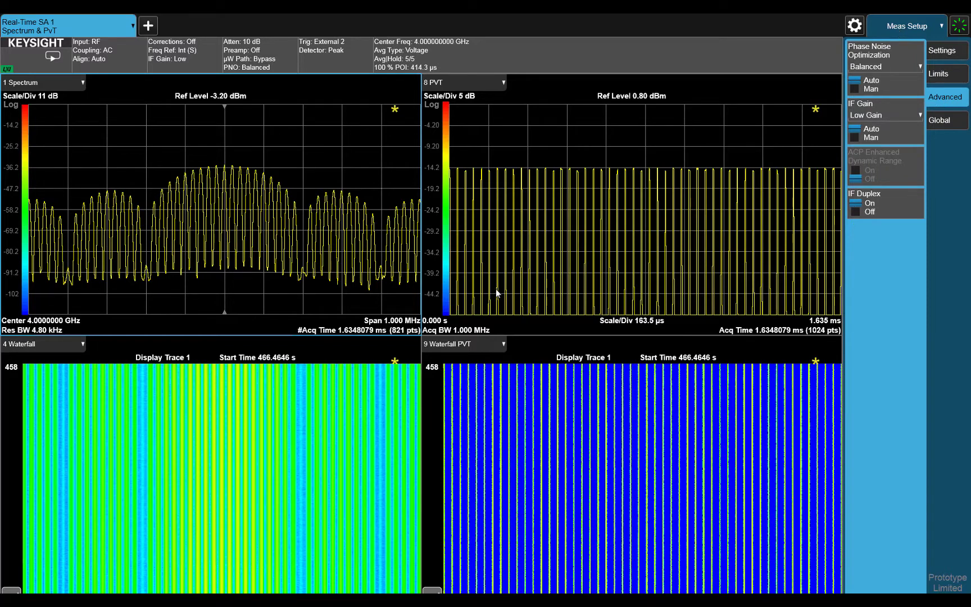
click(458, 329)
text(255)
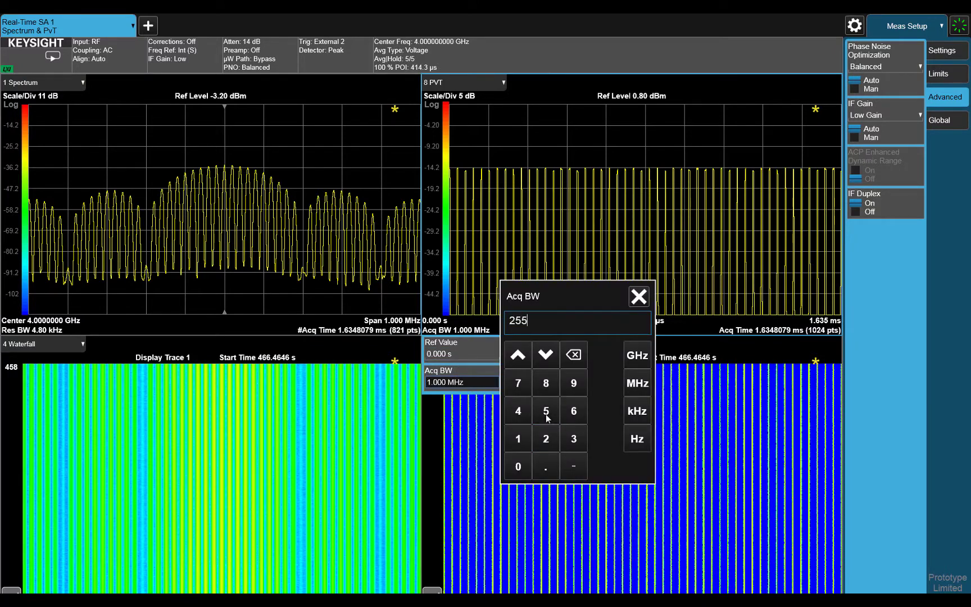
click(635, 383)
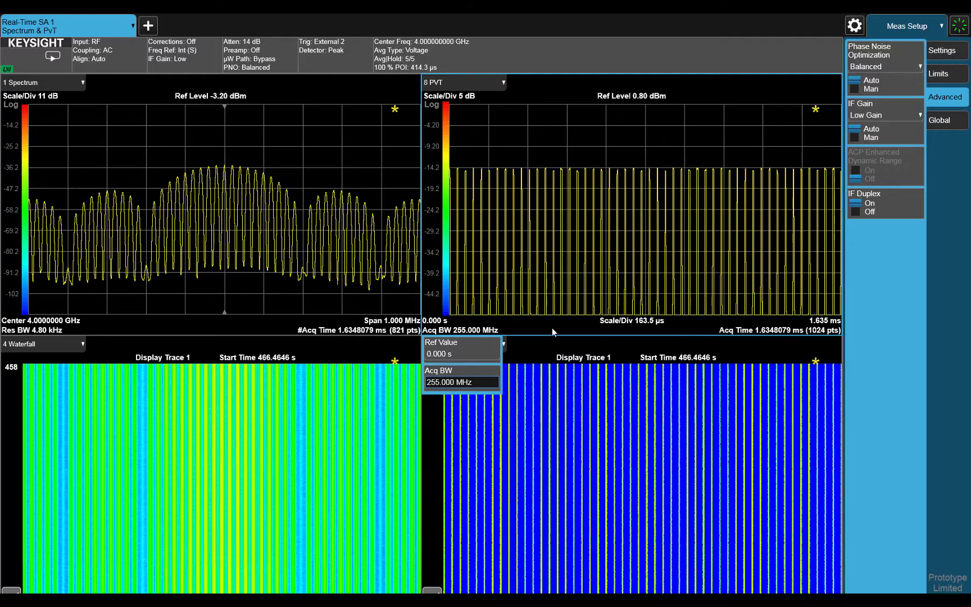
click(462, 381)
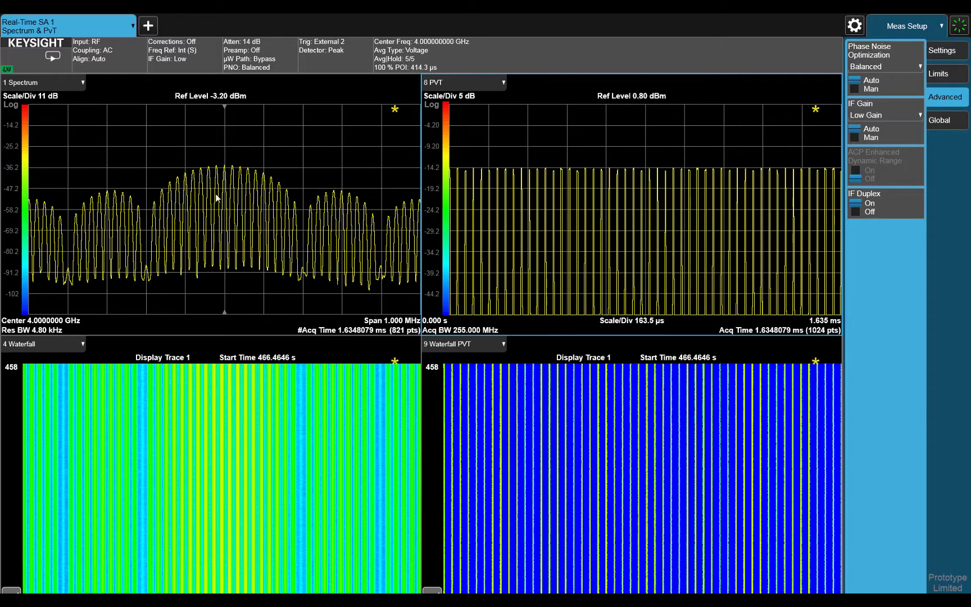
click(52, 56)
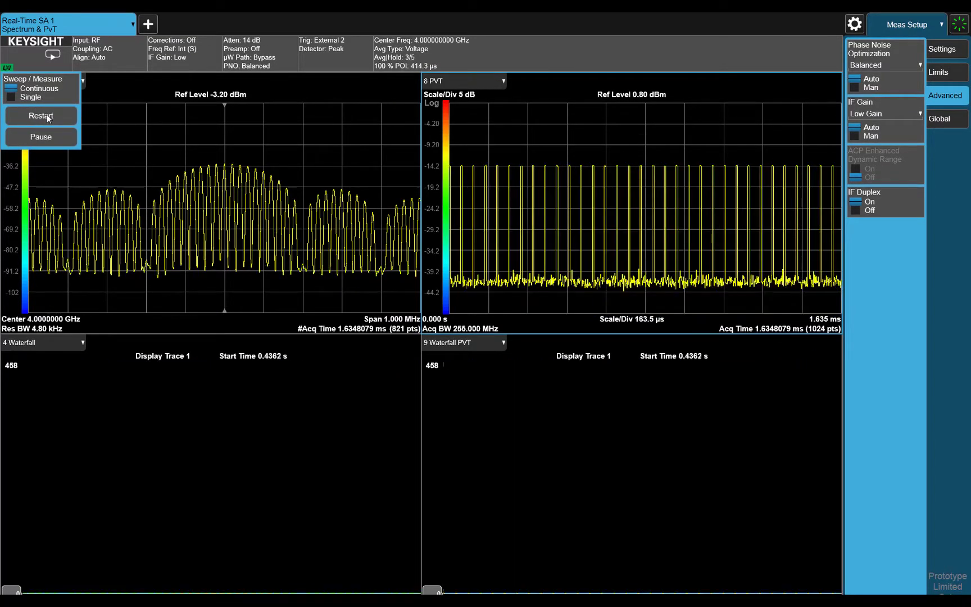
- Restart the sweep and set the acquisition time to about 205 µs
click(40, 115)
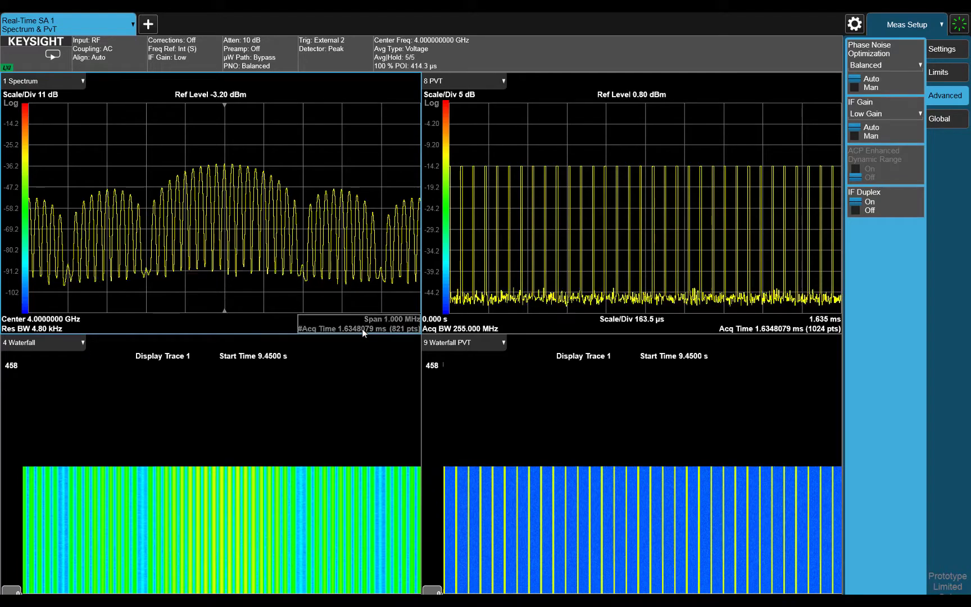
click(358, 329)
text(205)
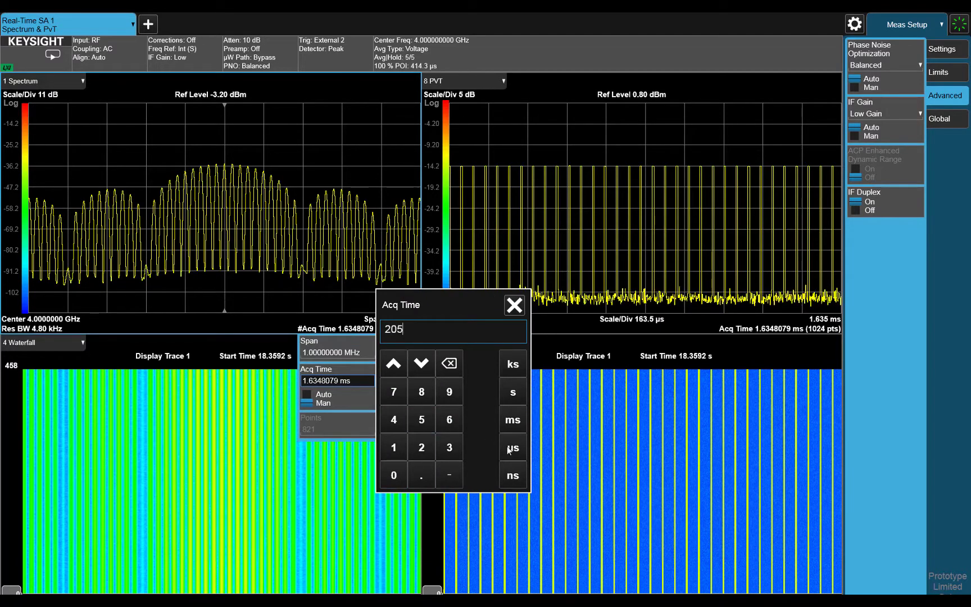
click(511, 447)
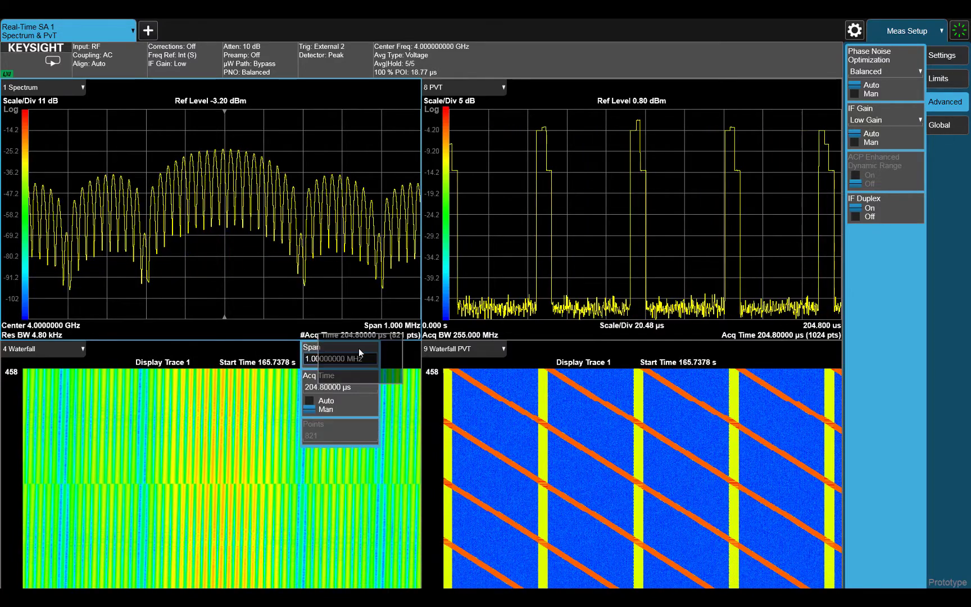
- Set the span to 20 kHz to show the jammer's sloping Doppler lines
click(339, 359)
text(20)
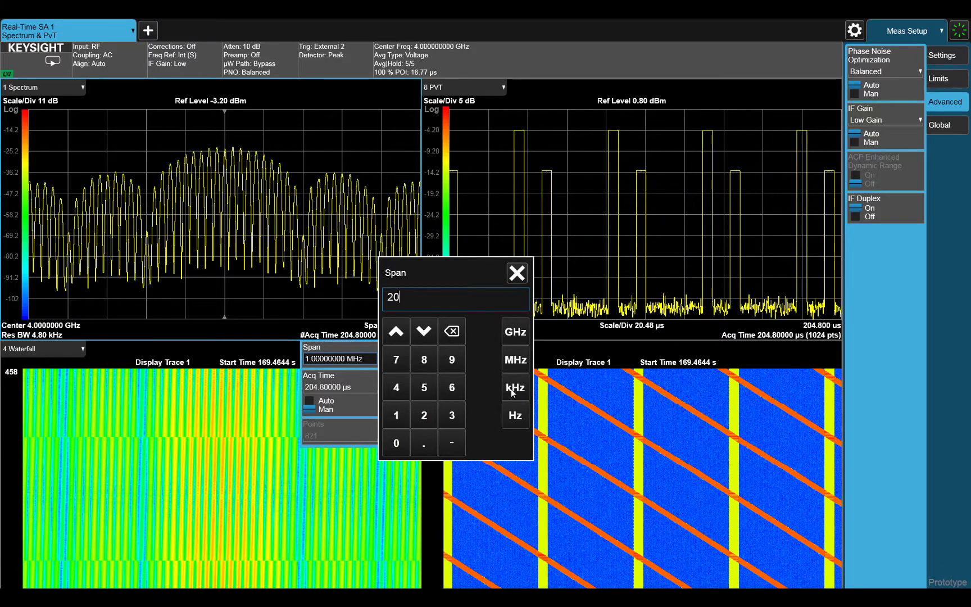
click(515, 386)
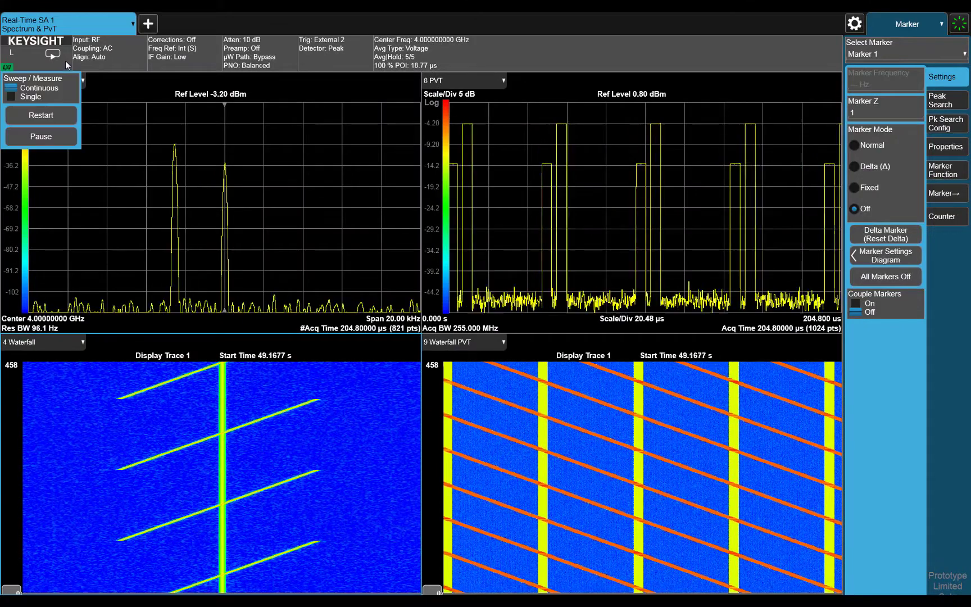
- Add a marker at the start of one sloping jammer line in the spectrum waterfall
click(40, 136)
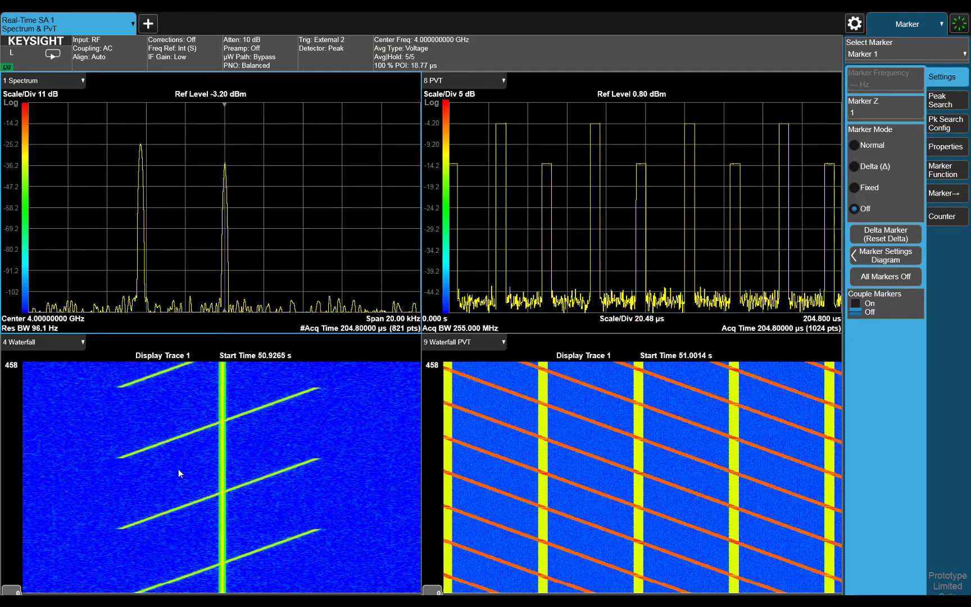
right_click(180, 472)
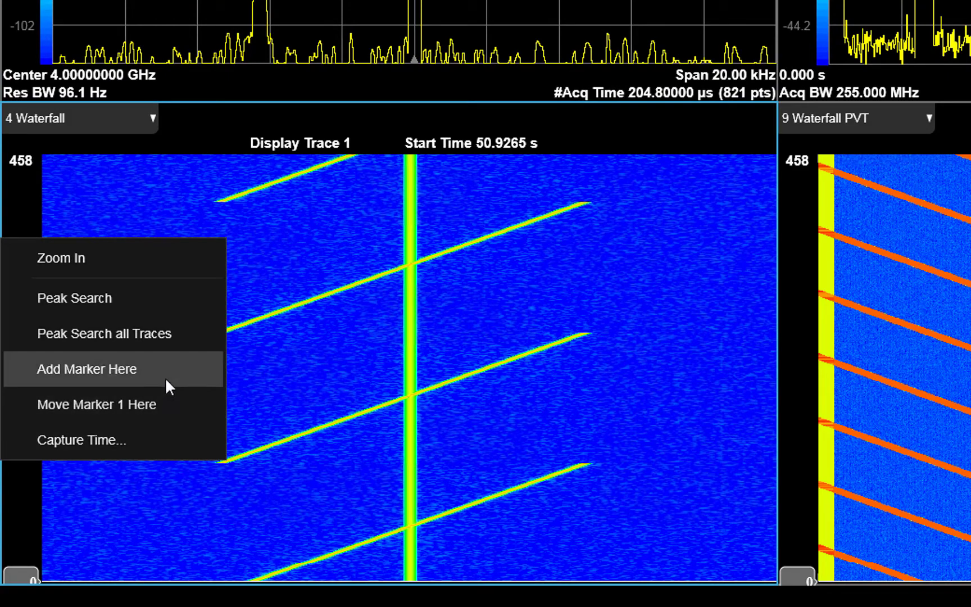
click(87, 369)
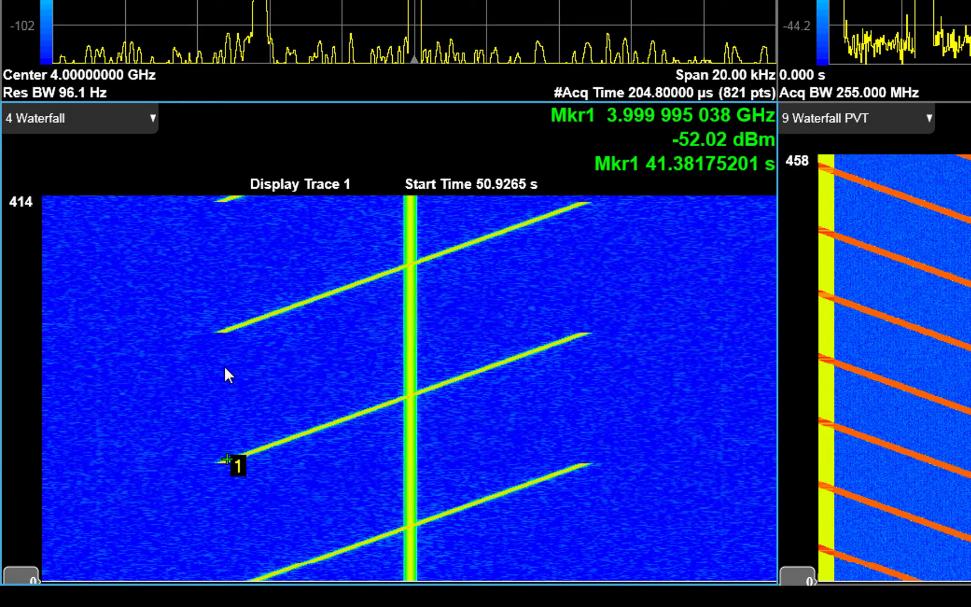
mouse_move(230, 471)
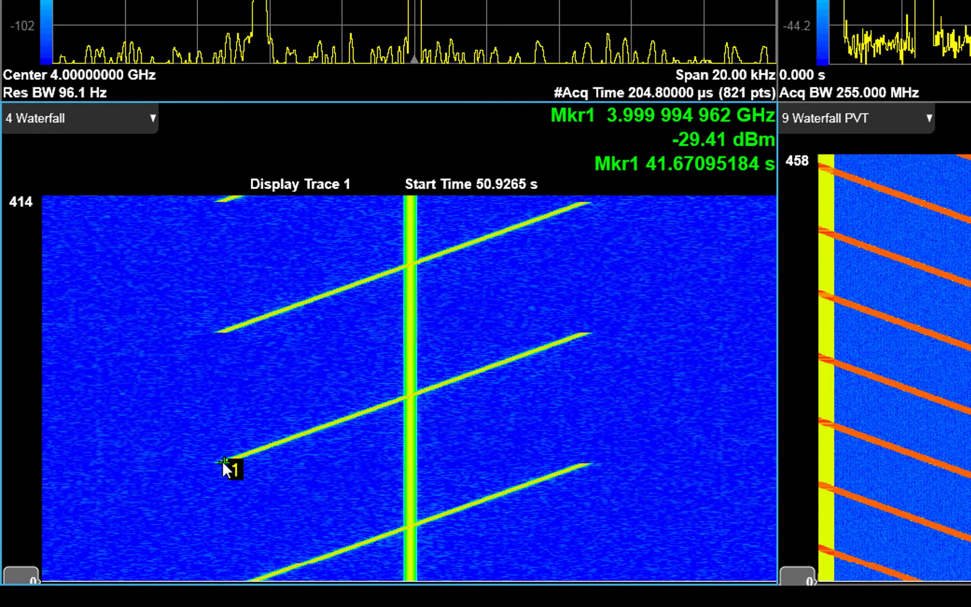
- Make marker 1 a delta marker spanning the line, reading about 9.873 kHz shift
right_click(232, 465)
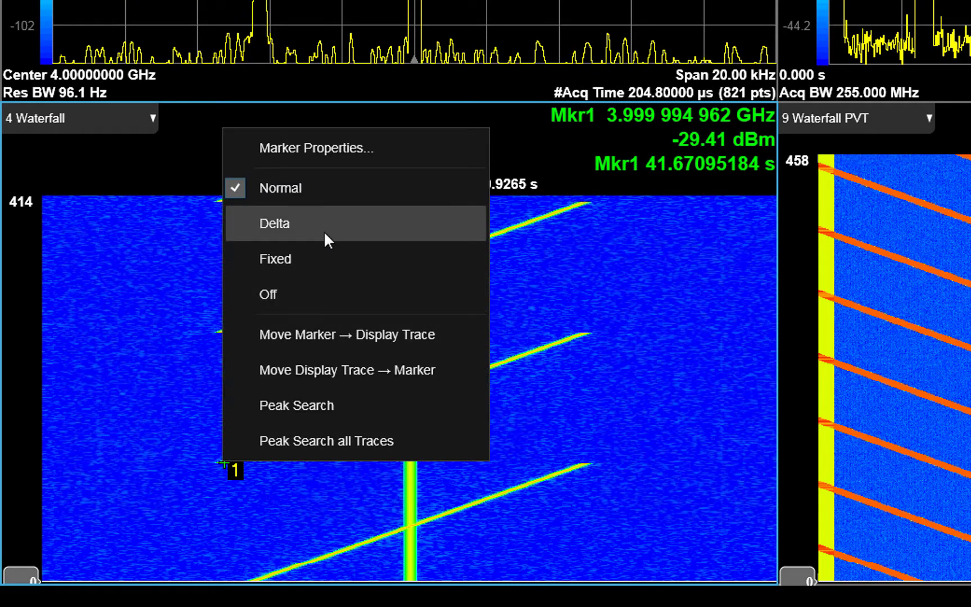
click(274, 223)
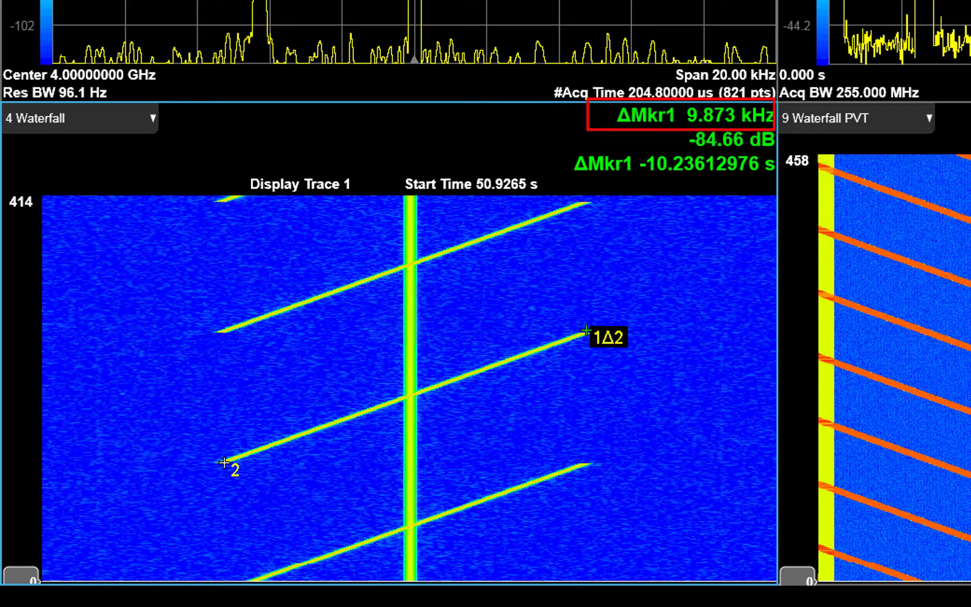
click(686, 117)
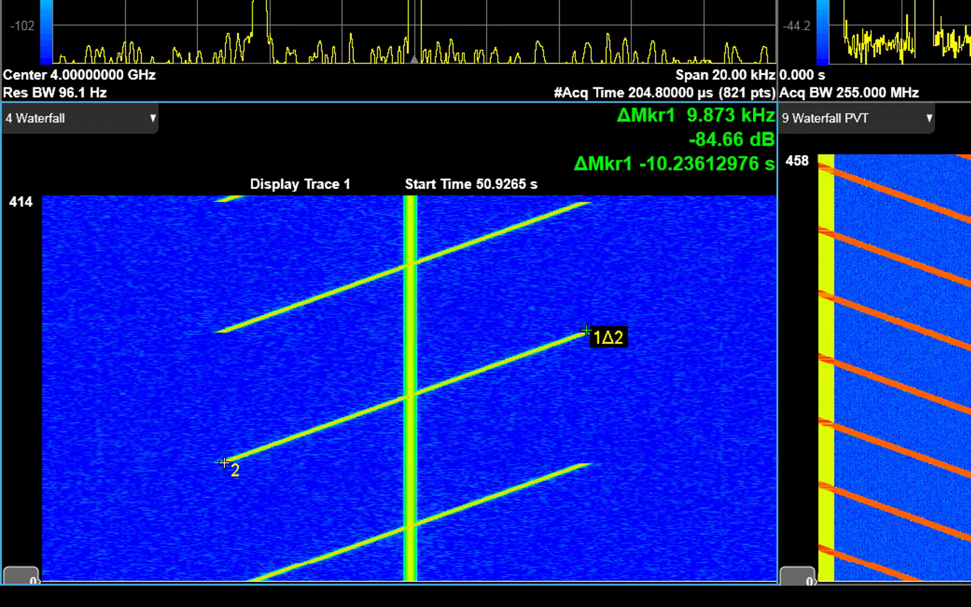